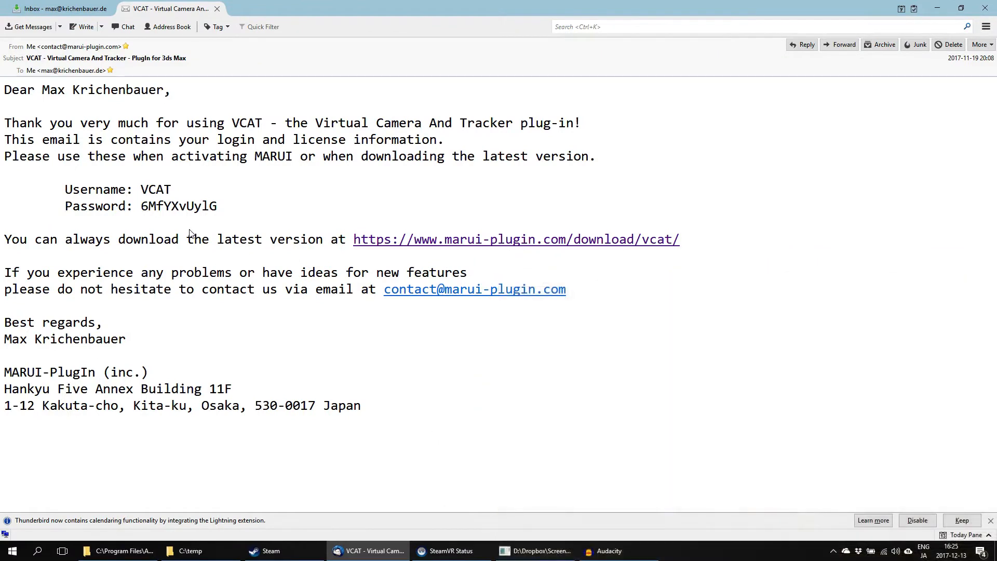
pyautogui.moveTo(186, 228)
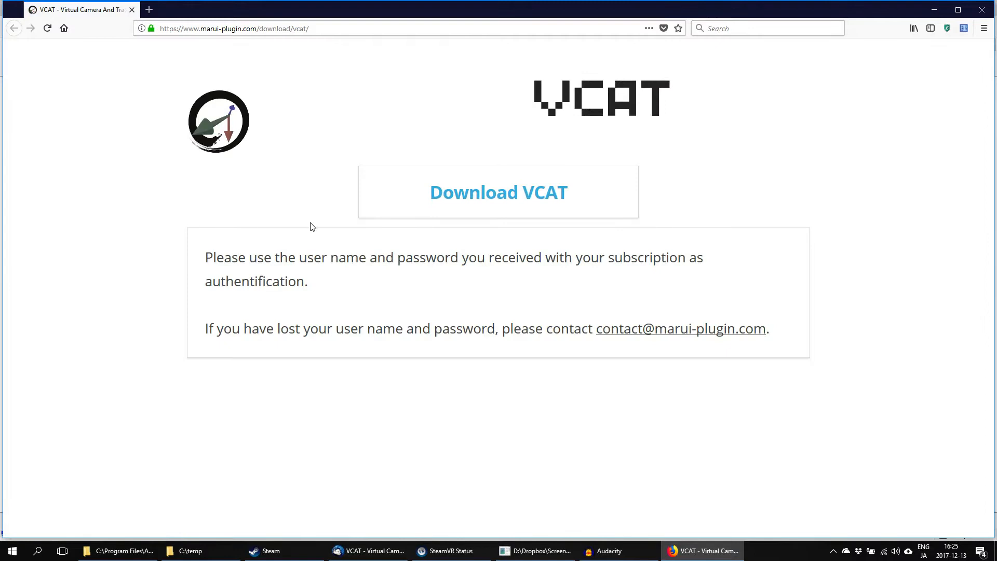
# - Start the VCAT download and authenticate with username 'VCAT' and its password
pyautogui.click(497, 192)
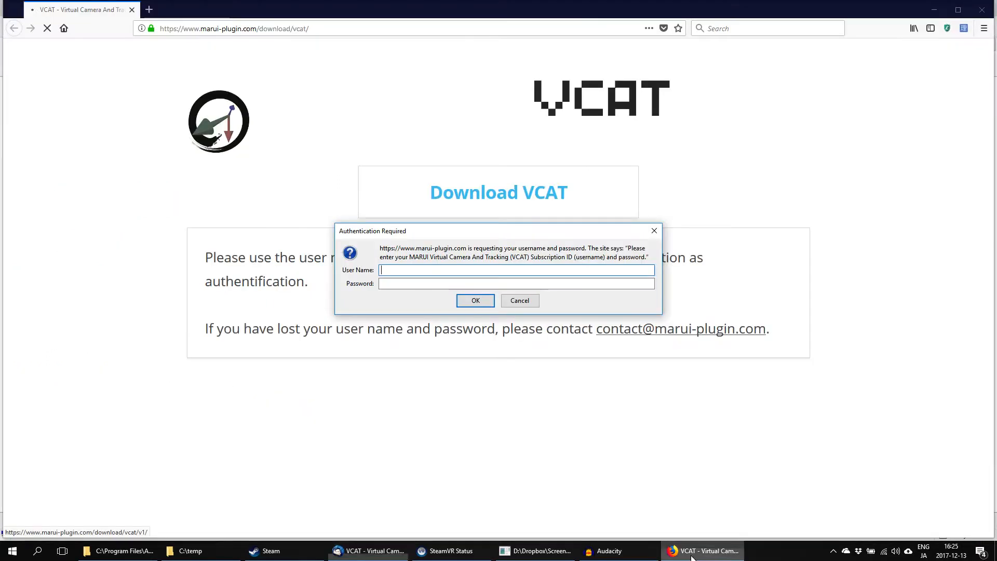
pyautogui.write('VCAT')
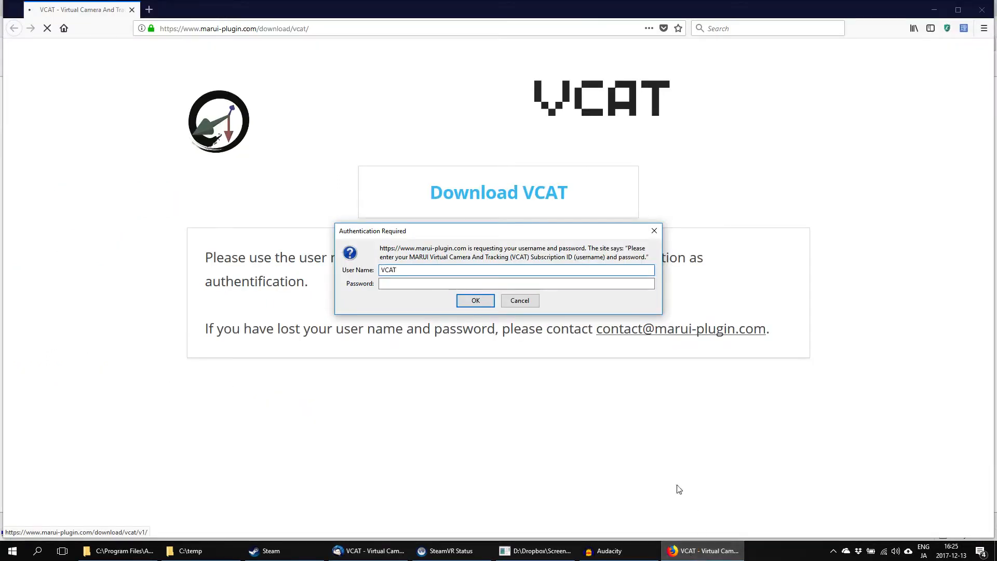
pyautogui.write('password')
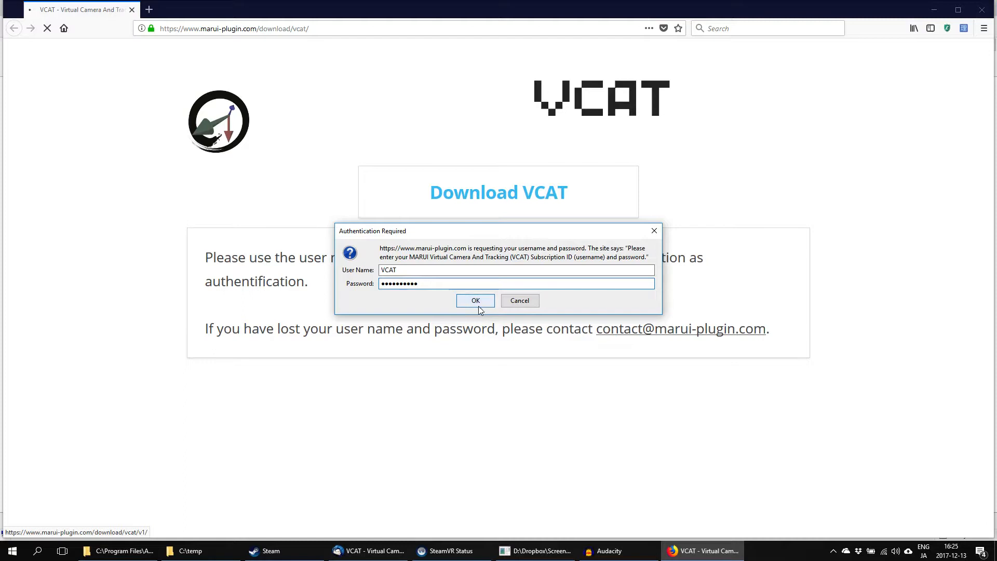
pyautogui.click(475, 300)
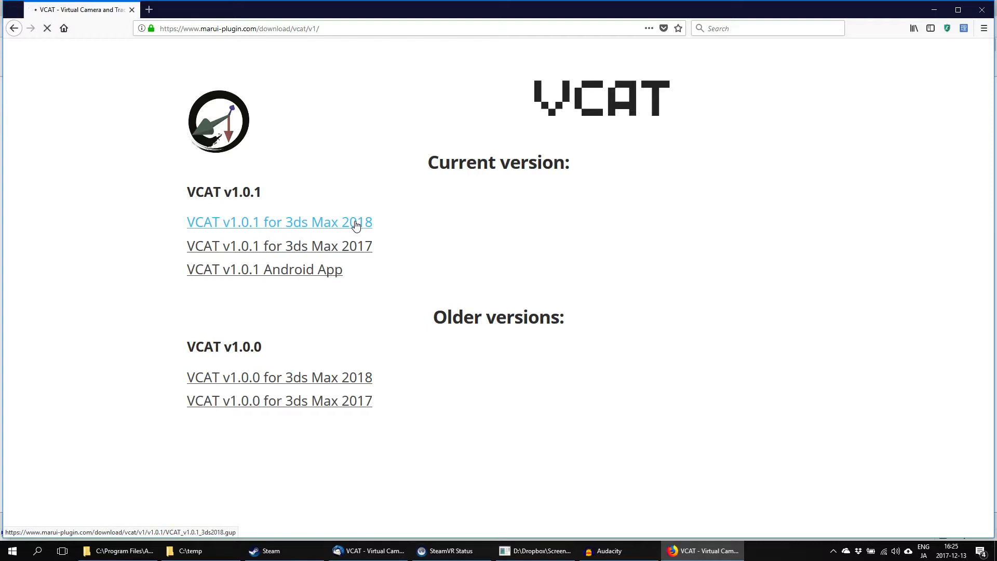
# - Save the VCAT v1.0.1 for 3ds Max 2018 file into the 3ds Max Plugins folder
pyautogui.click(280, 222)
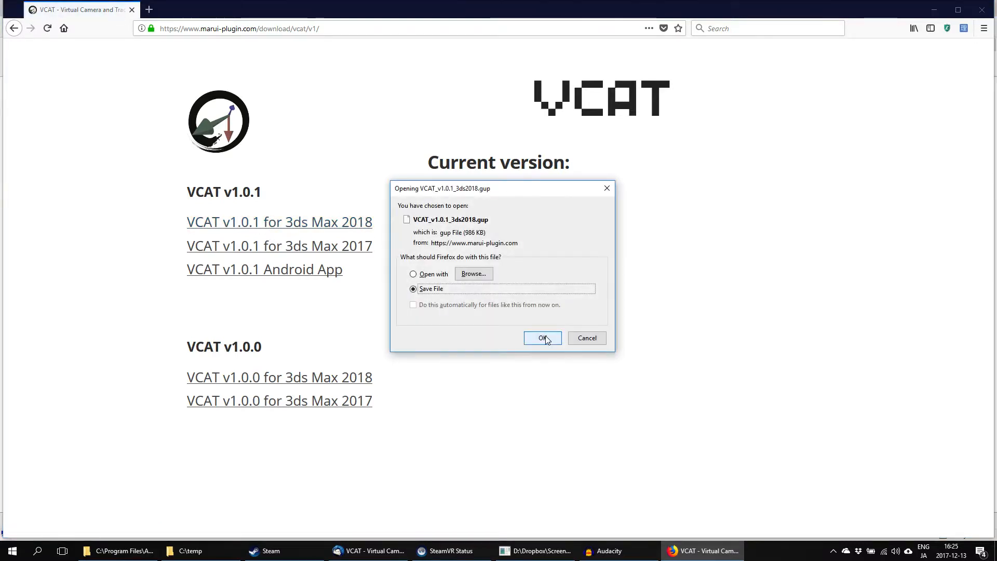
pyautogui.click(542, 338)
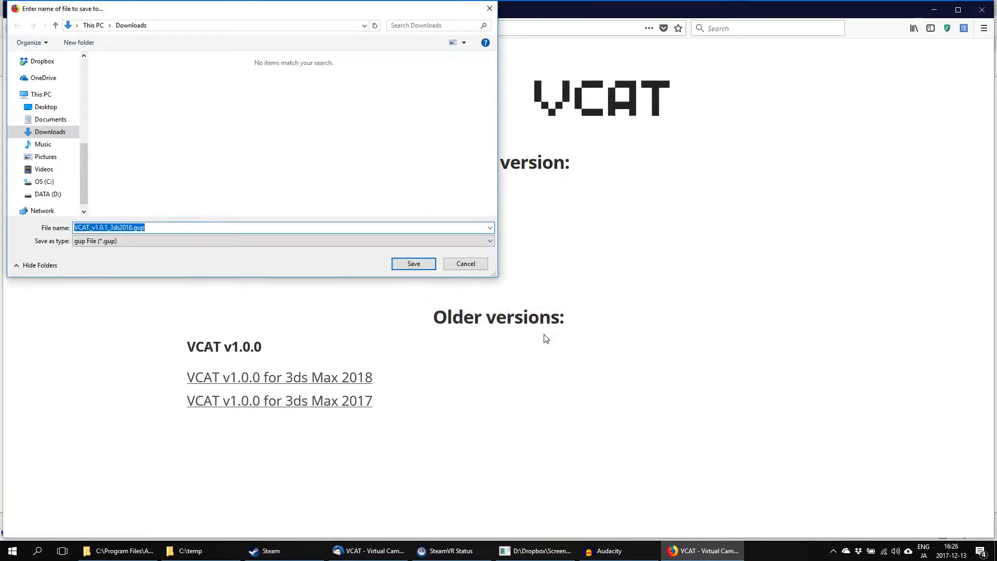
pyautogui.scroll(3)
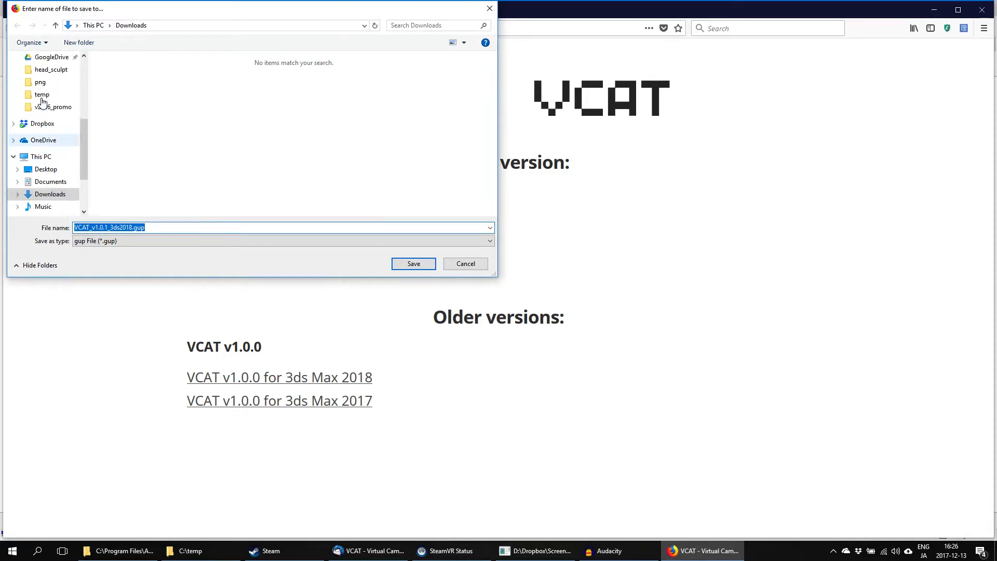
pyautogui.scroll(3)
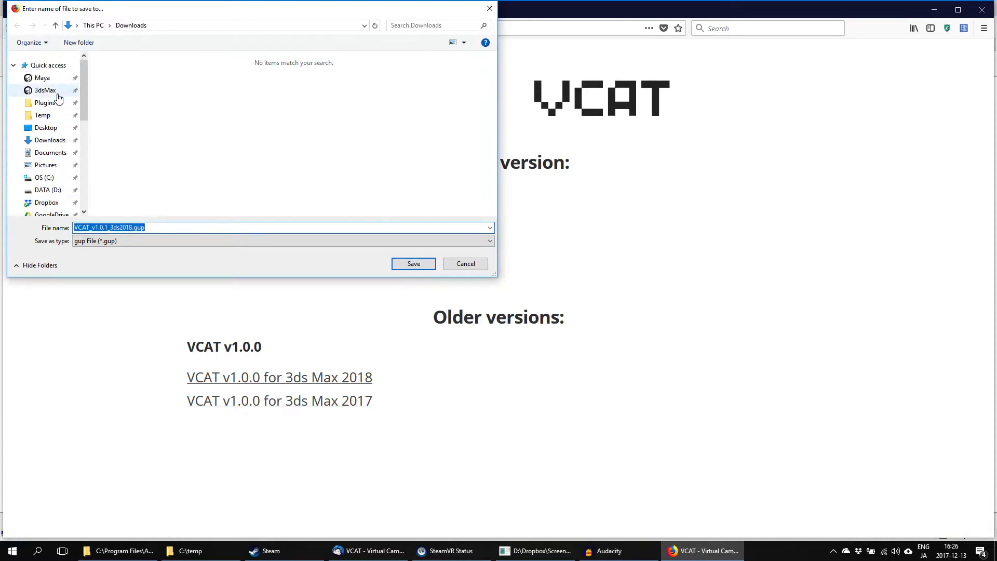
pyautogui.click(45, 103)
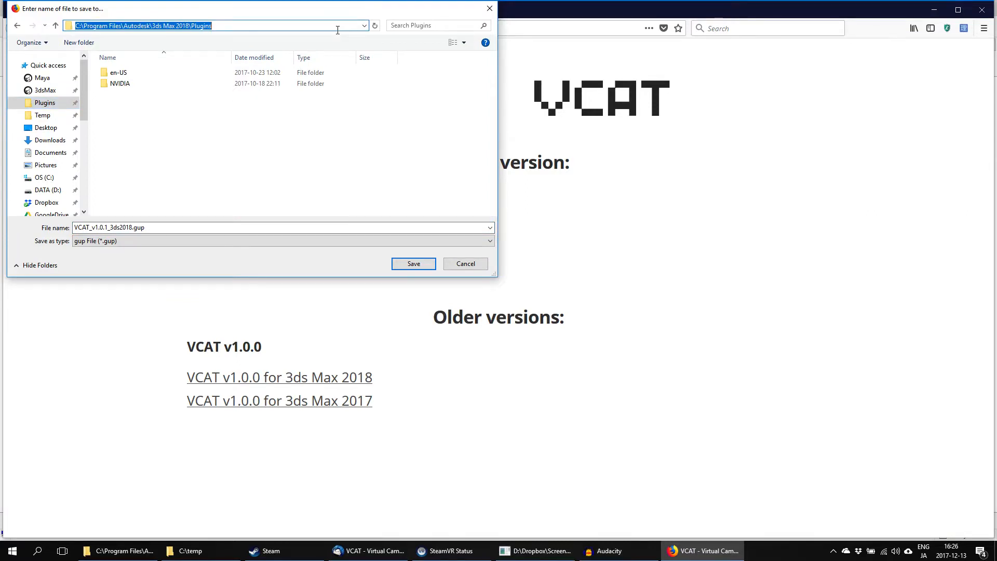
pyautogui.moveTo(341, 78)
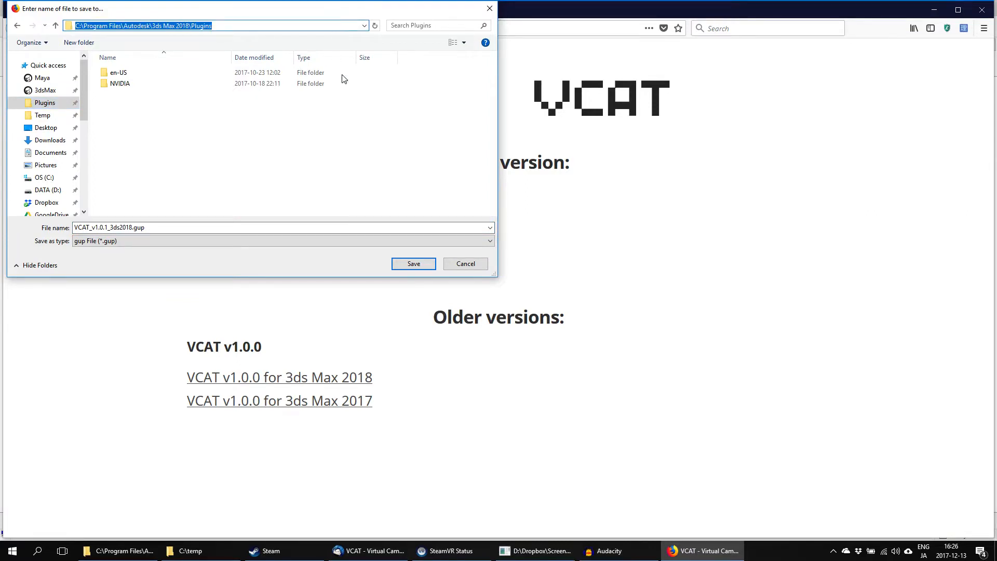
pyautogui.click(464, 262)
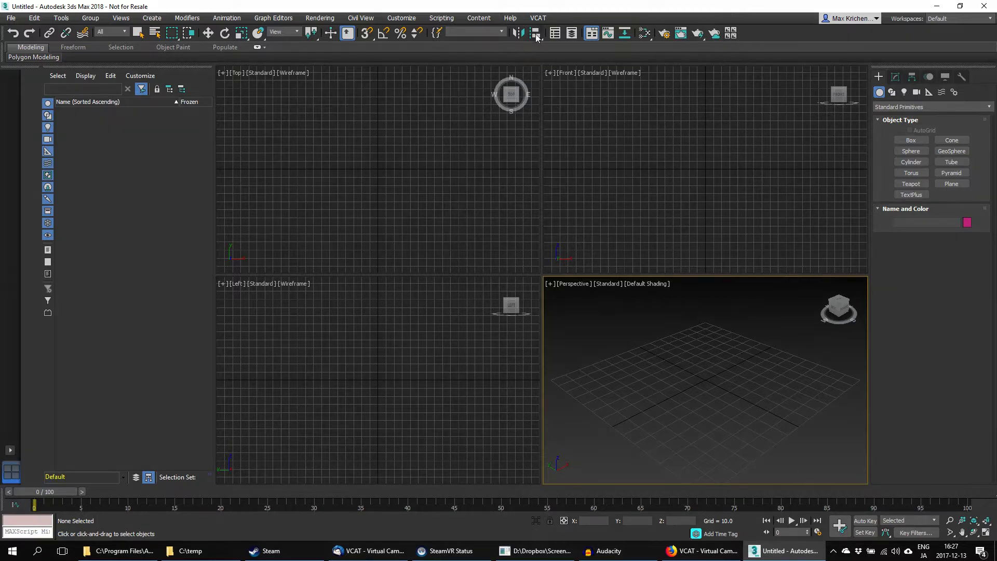
# - Maximize the Perspective viewport, place two teapots, and begin creating a camera
pyautogui.click(537, 18)
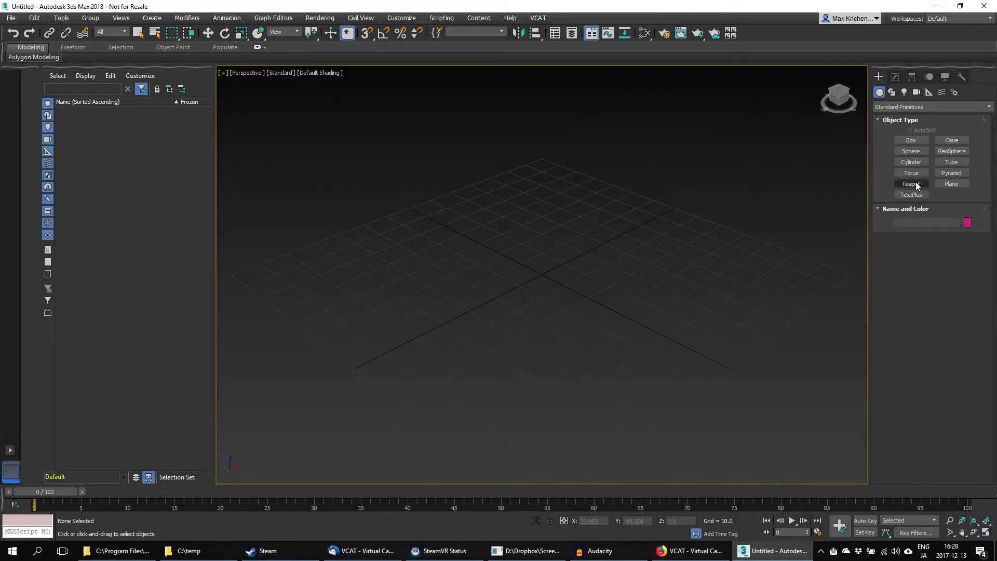
pyautogui.click(910, 184)
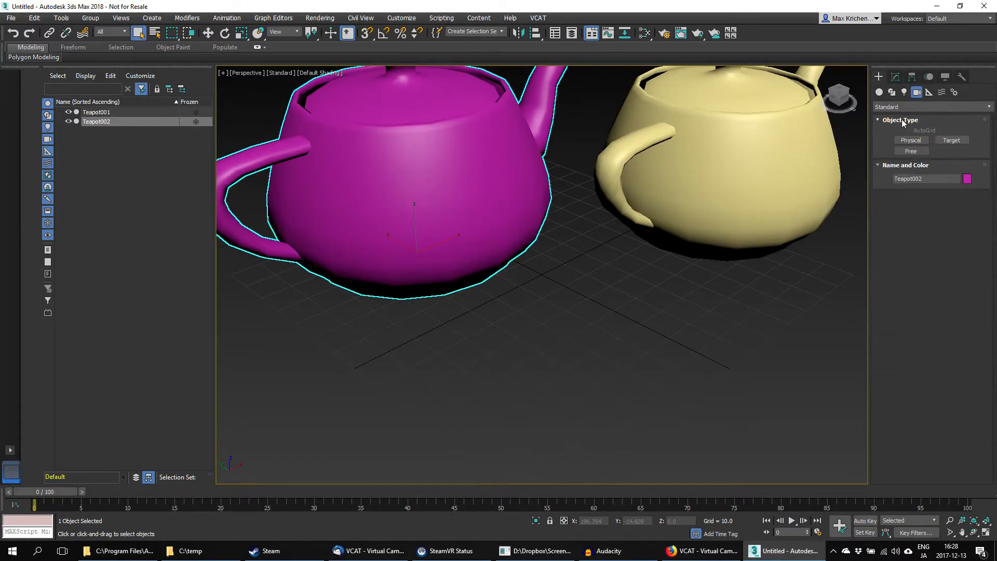
pyautogui.click(910, 151)
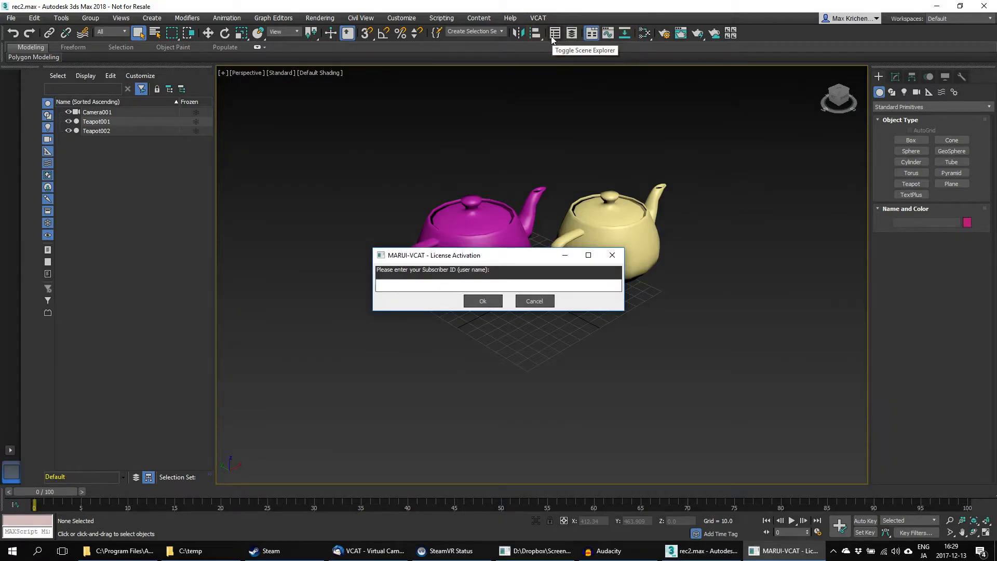
pyautogui.moveTo(609, 283)
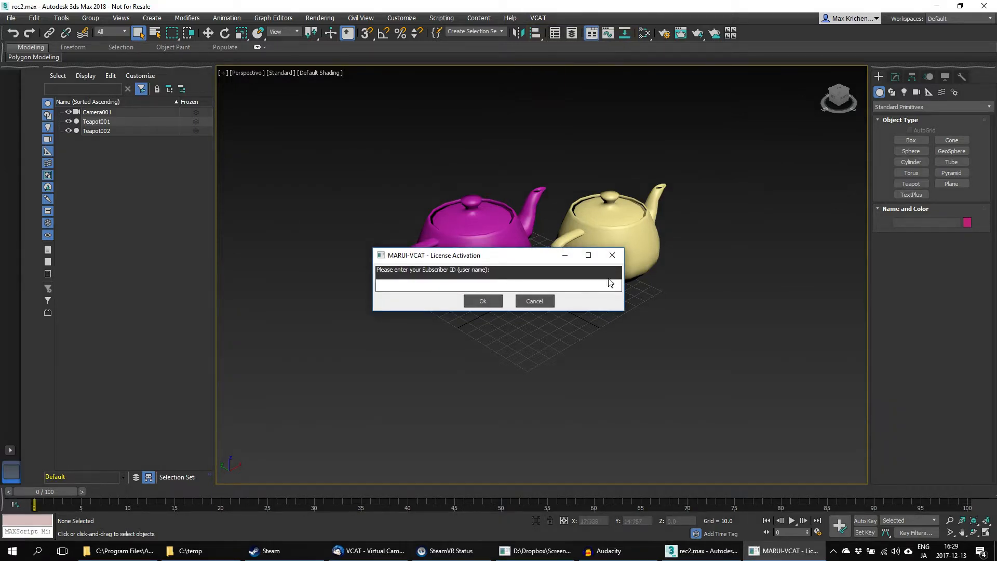
# - Activate the MARUI-VCAT license with subscriber ID 'VCAT' from the email and acknowledge VCAT starting with HTC Vive
pyautogui.click(368, 550)
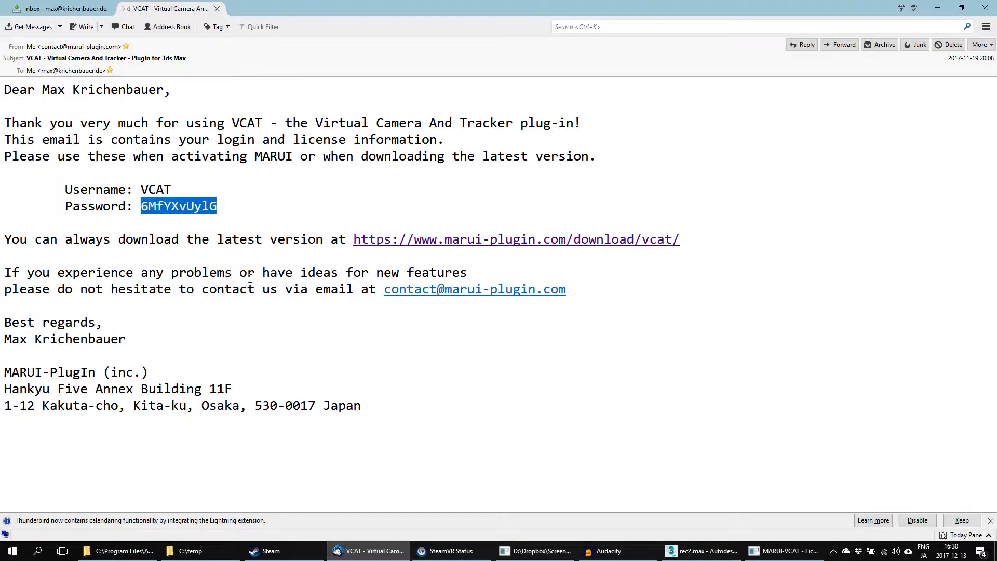
pyautogui.doubleClick(154, 189)
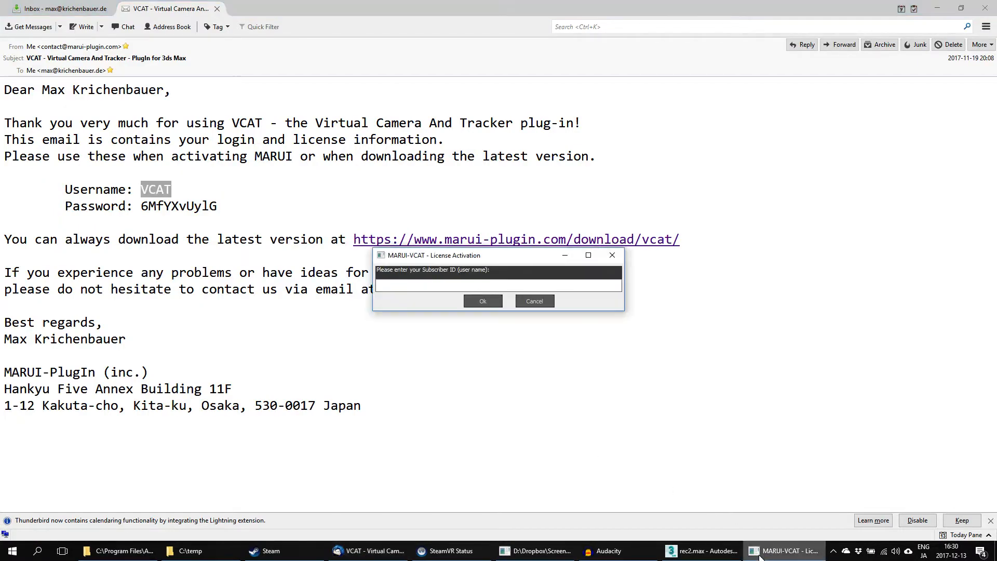
pyautogui.write('VCAT')
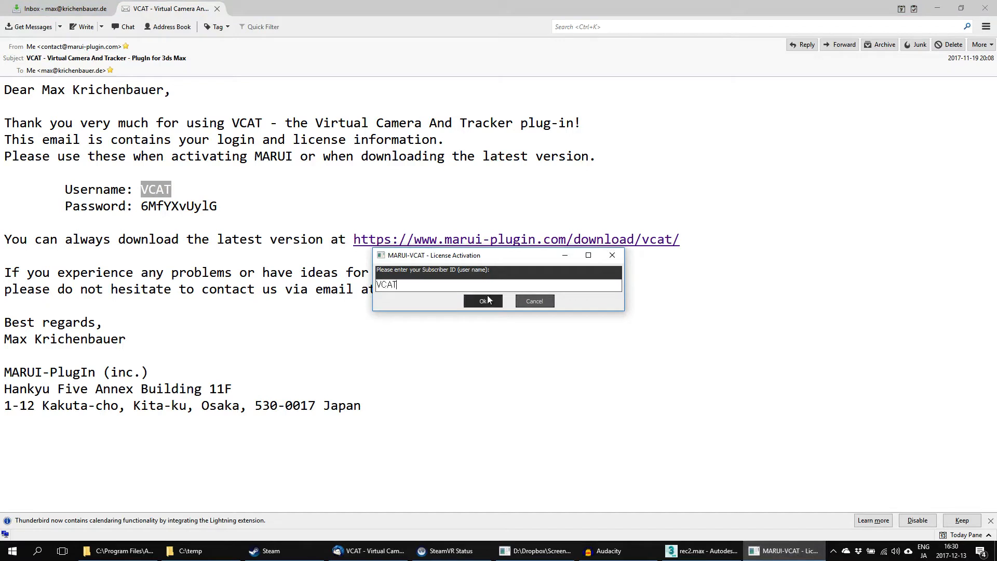
pyautogui.click(483, 301)
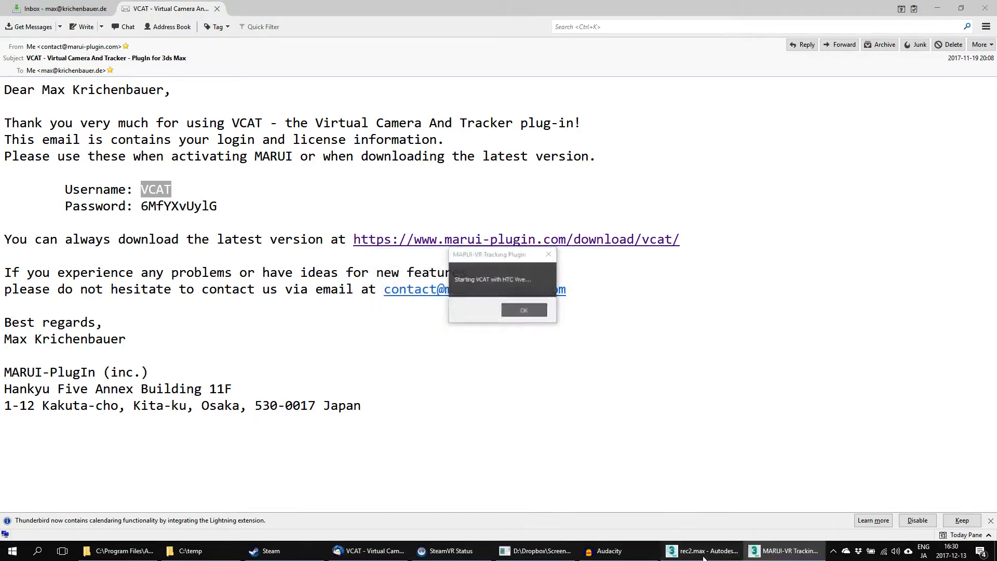
pyautogui.click(523, 311)
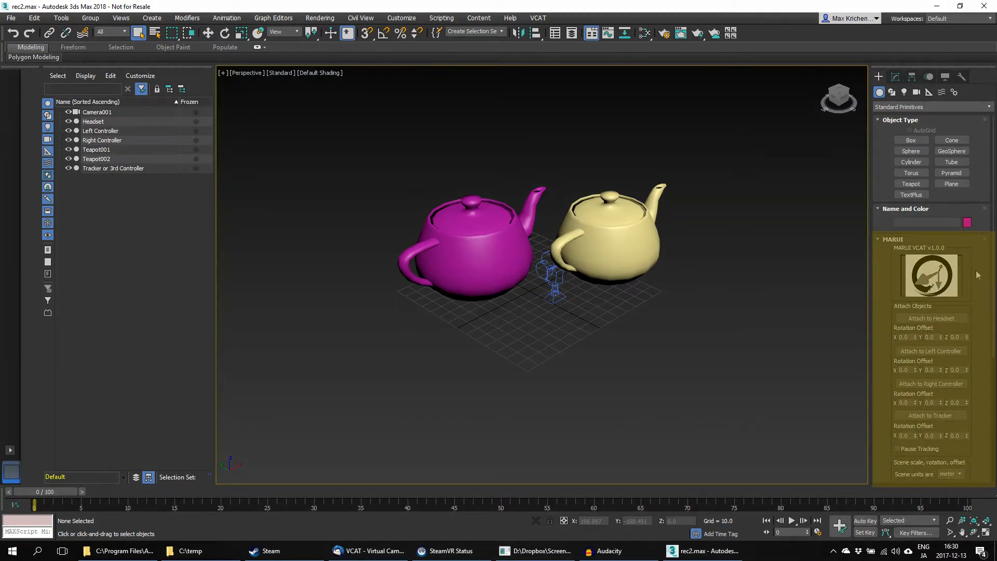
# - Attach Camera001 to the Vive tracker from the MARUI rollout
pyautogui.scroll(-3)
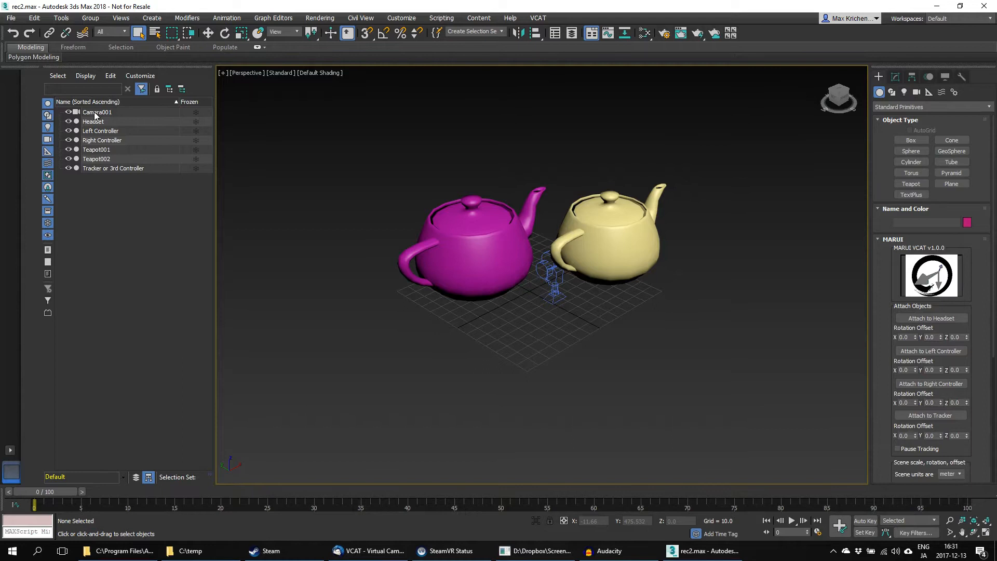
pyautogui.click(97, 112)
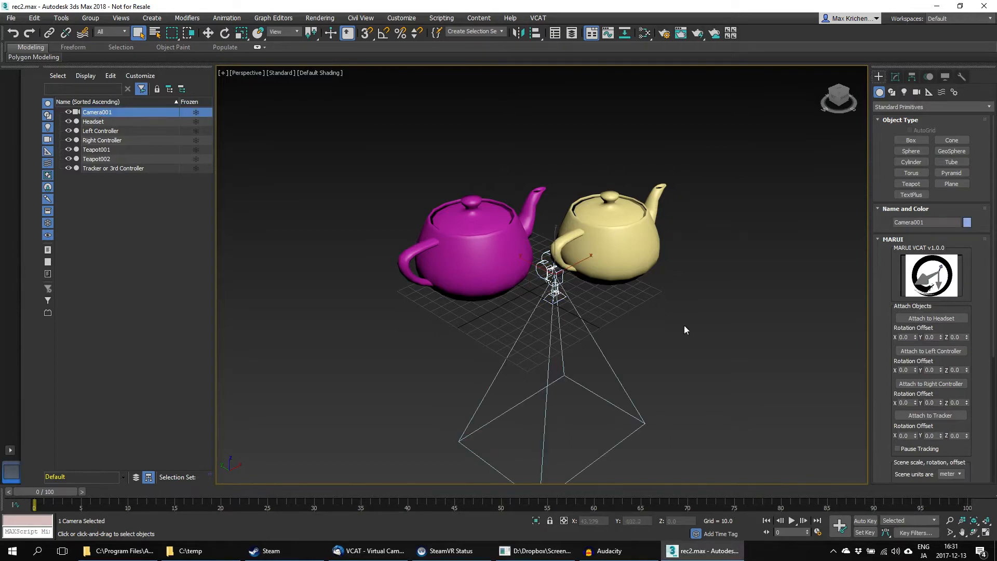
pyautogui.moveTo(930, 416)
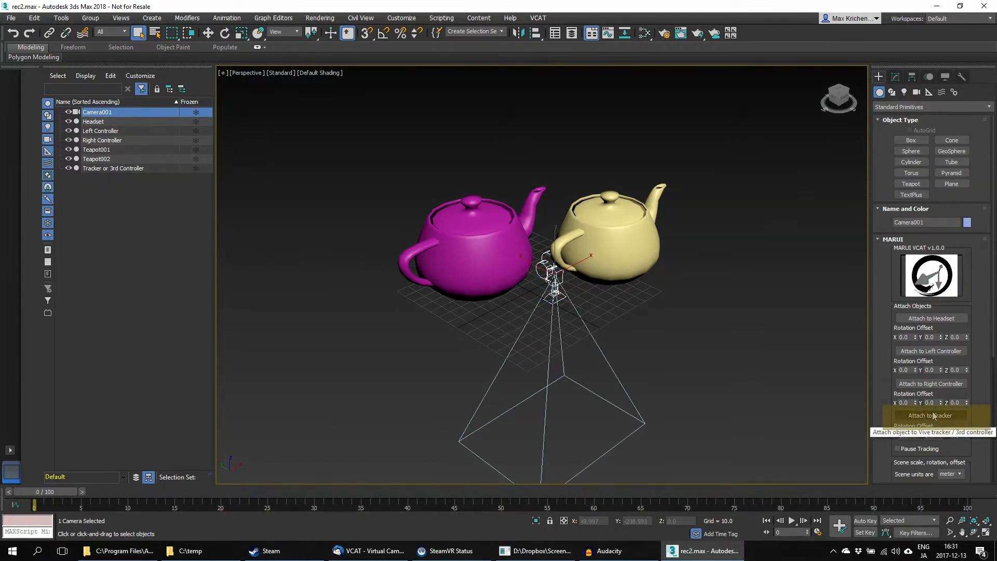
pyautogui.click(929, 416)
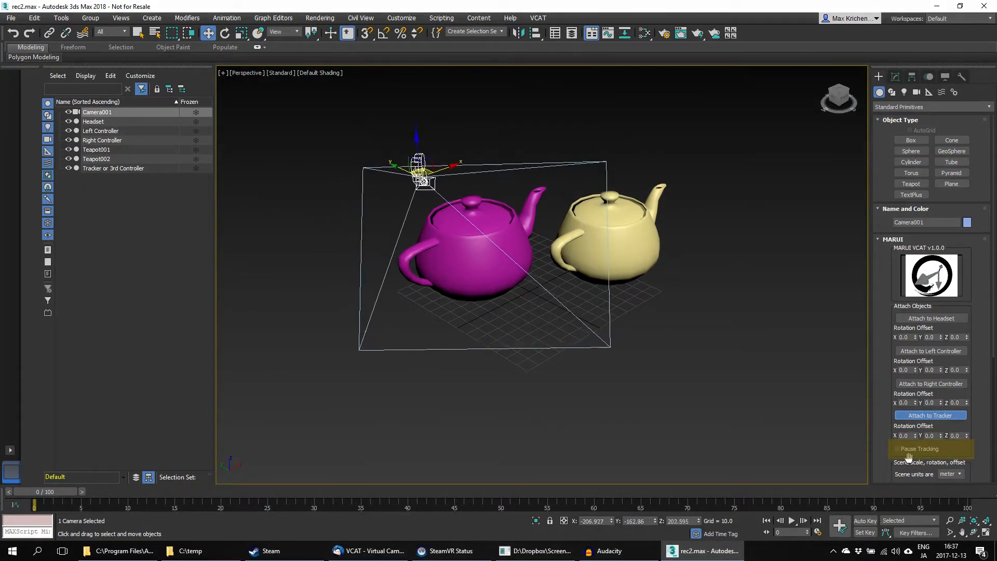
# - Toggle Pause Tracking on and off to test that the camera follows the tracker
pyautogui.click(920, 448)
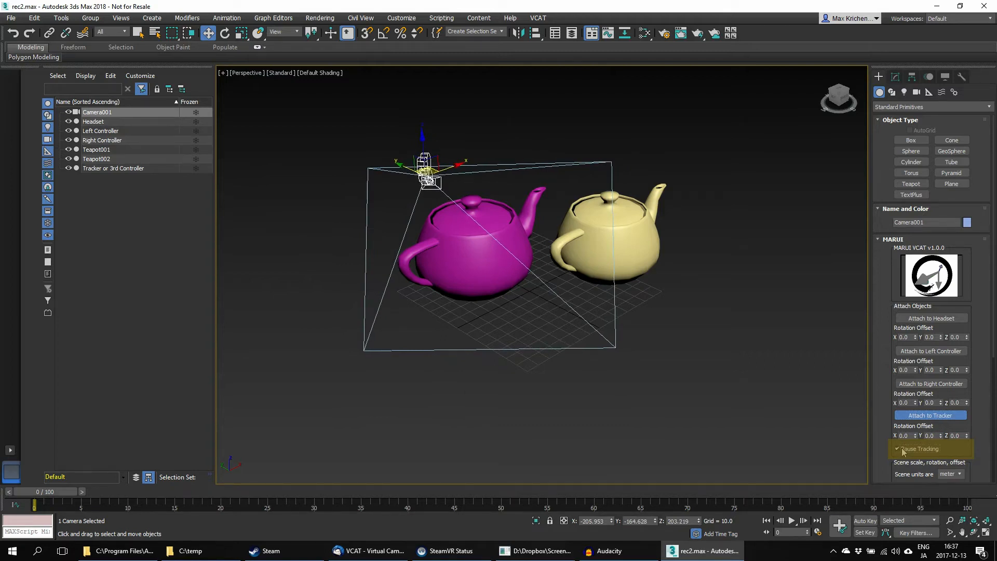
pyautogui.click(896, 449)
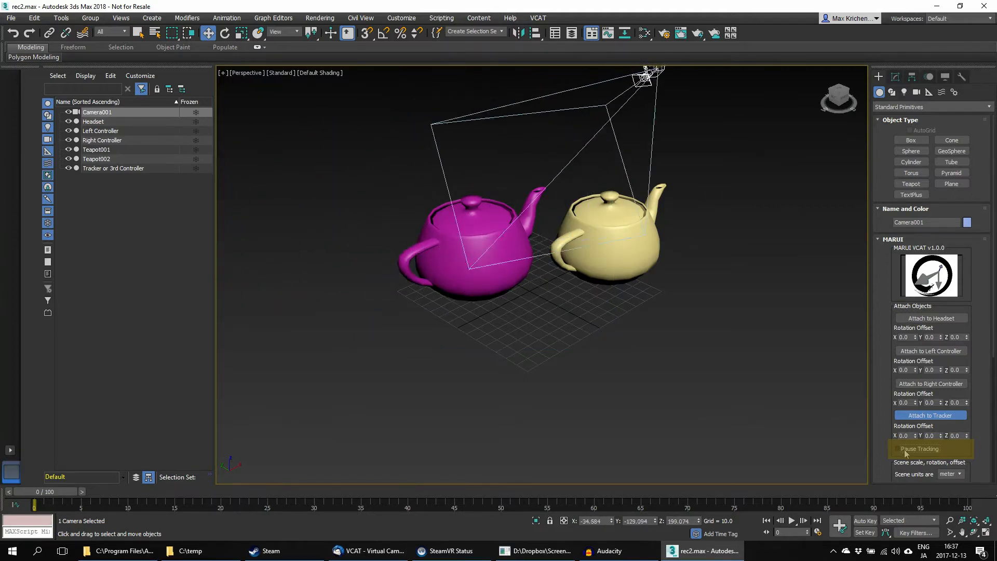
pyautogui.click(919, 449)
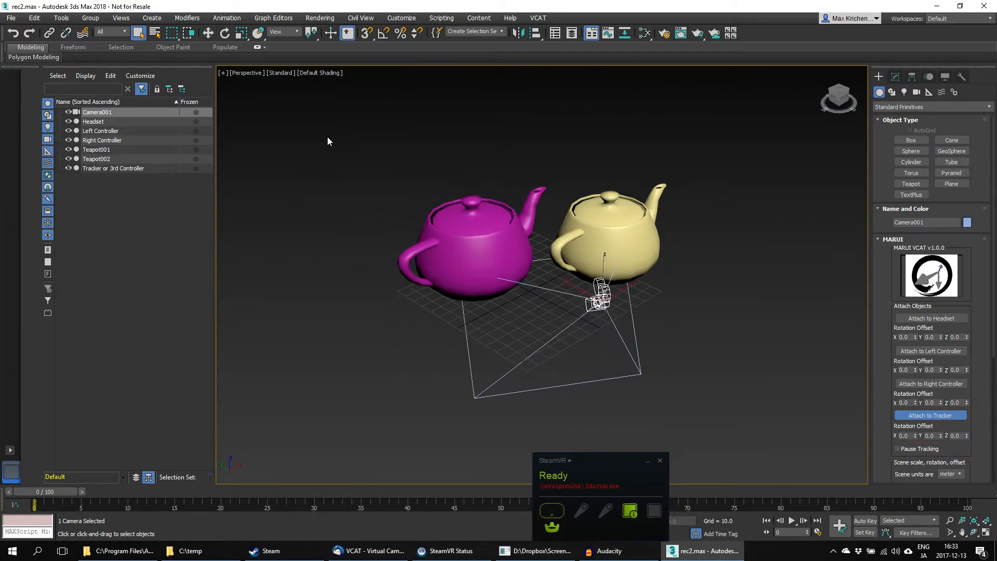
# - Switch the viewport from Perspective to Camera001 to frame both teapots
pyautogui.click(247, 73)
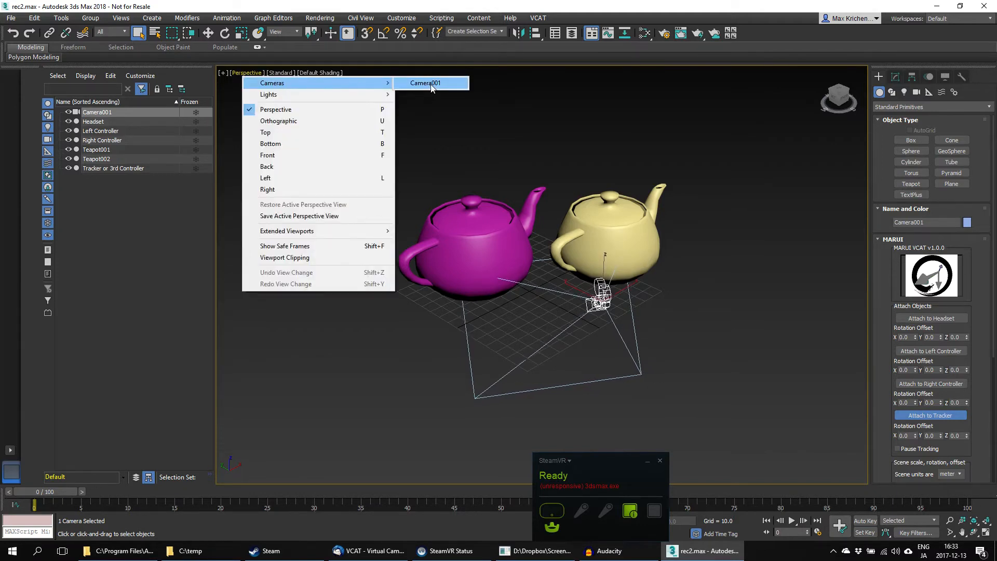
pyautogui.click(424, 83)
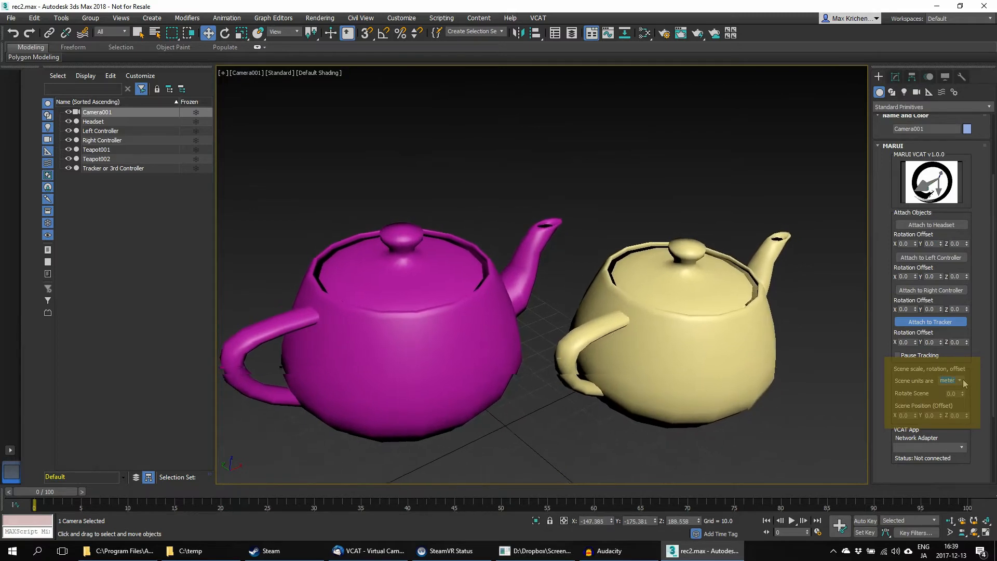
# - Pick a different scene unit in the MARUI Scene scale dropdown, shrinking the teapots
pyautogui.click(947, 380)
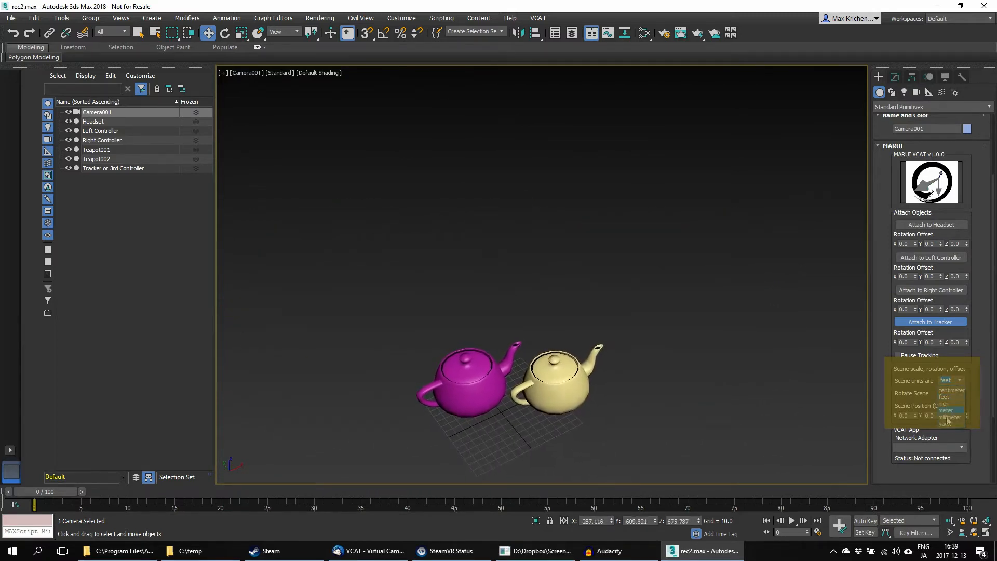
pyautogui.click(947, 423)
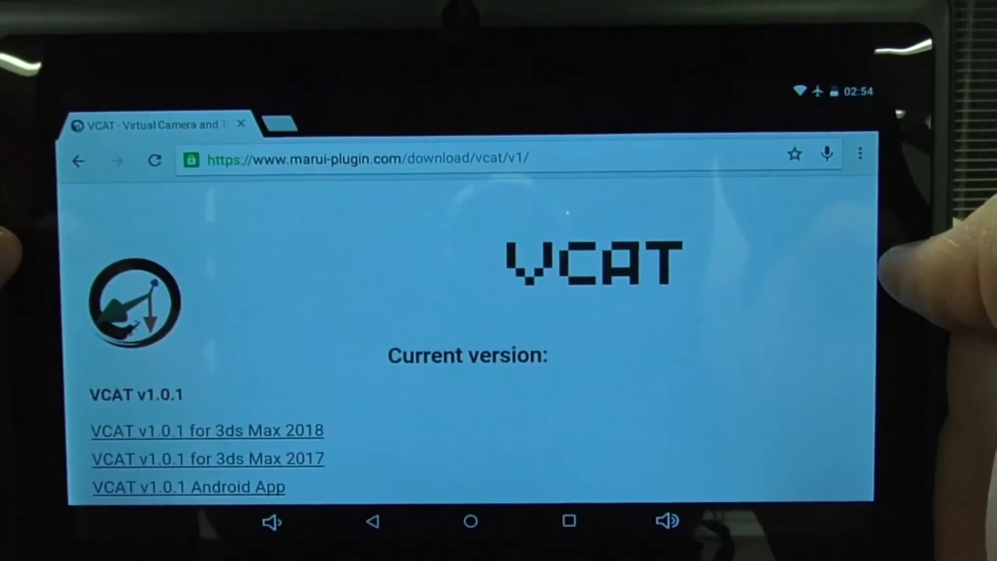
# - Scroll the tablet's VCAT download page to the v1.0.1 links
pyautogui.scroll(-3)
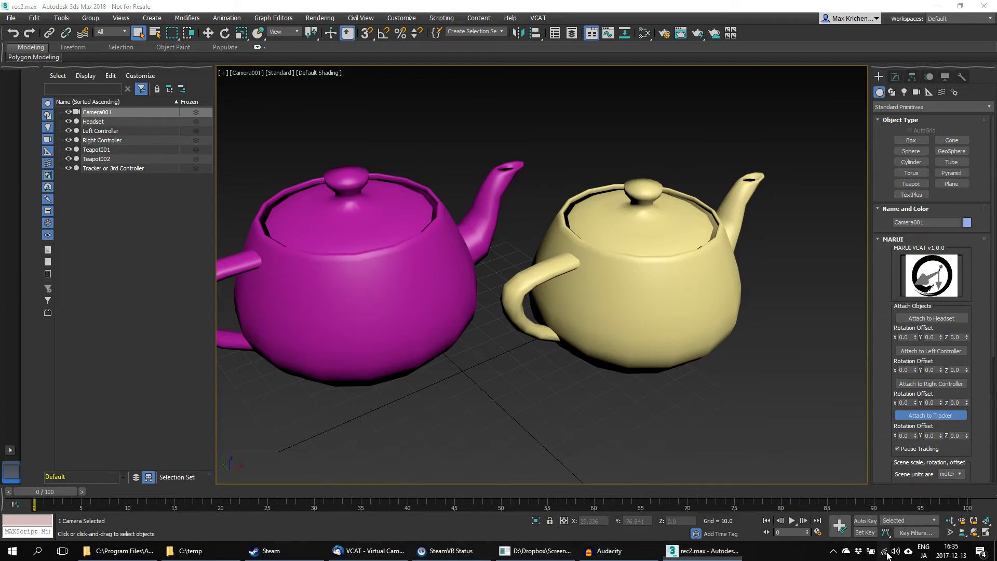
# - Turn on Mobile hotspot from the taskbar network flyout
pyautogui.click(894, 550)
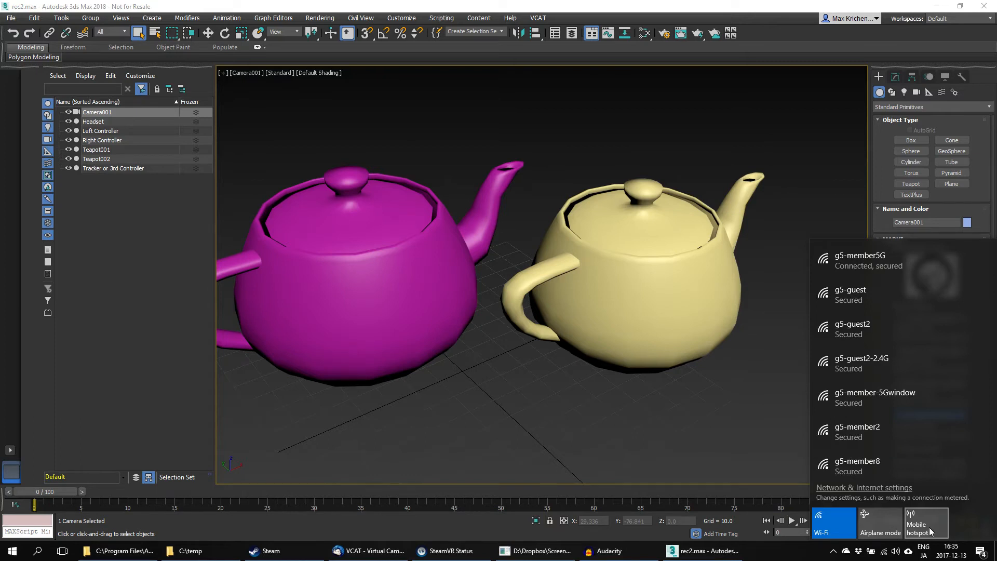
pyautogui.click(926, 523)
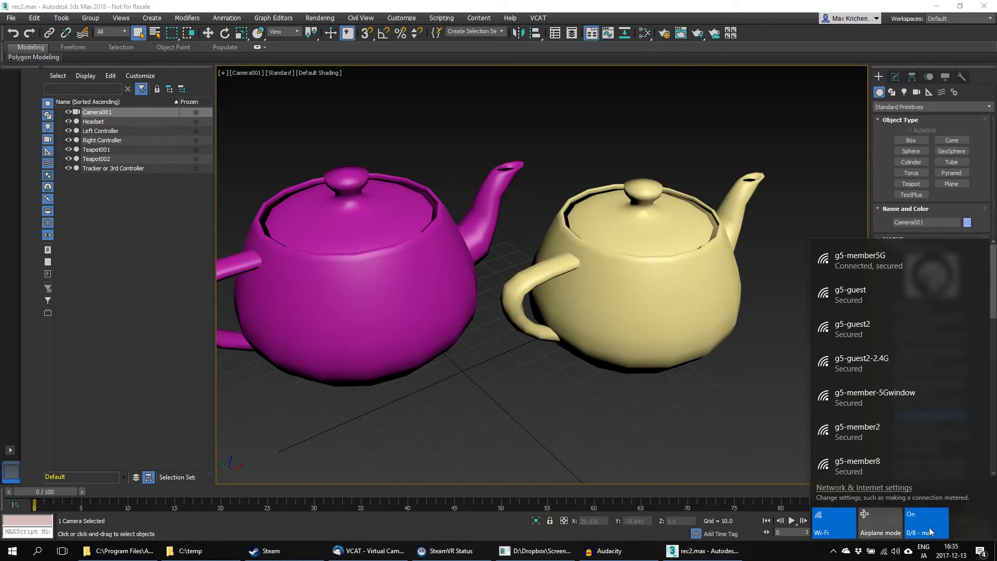